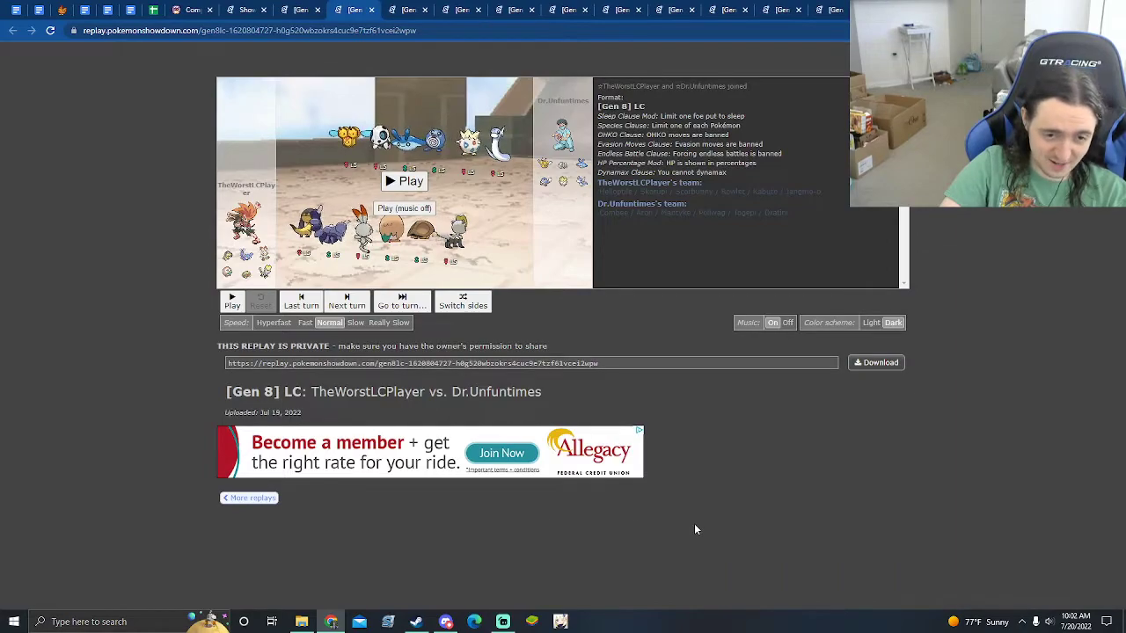
{"action": "mouse_move", "coordinate": [754, 499]}
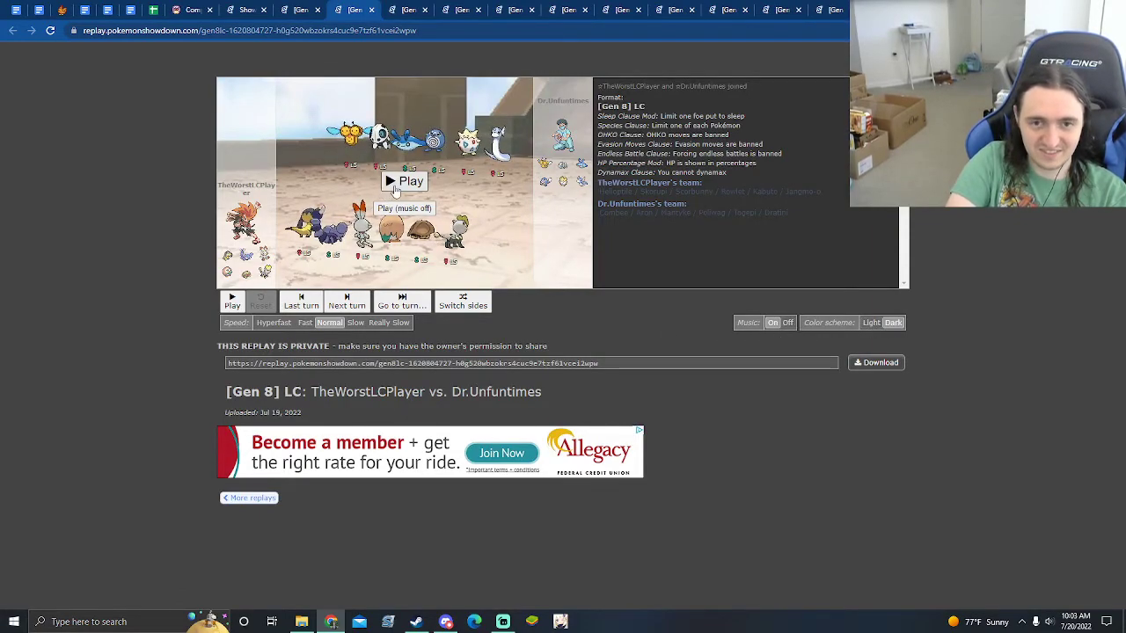
Start the replay and pause it once Kabuto and the opposing Aron are sent out
{"action": "left_click", "coordinate": [405, 179]}
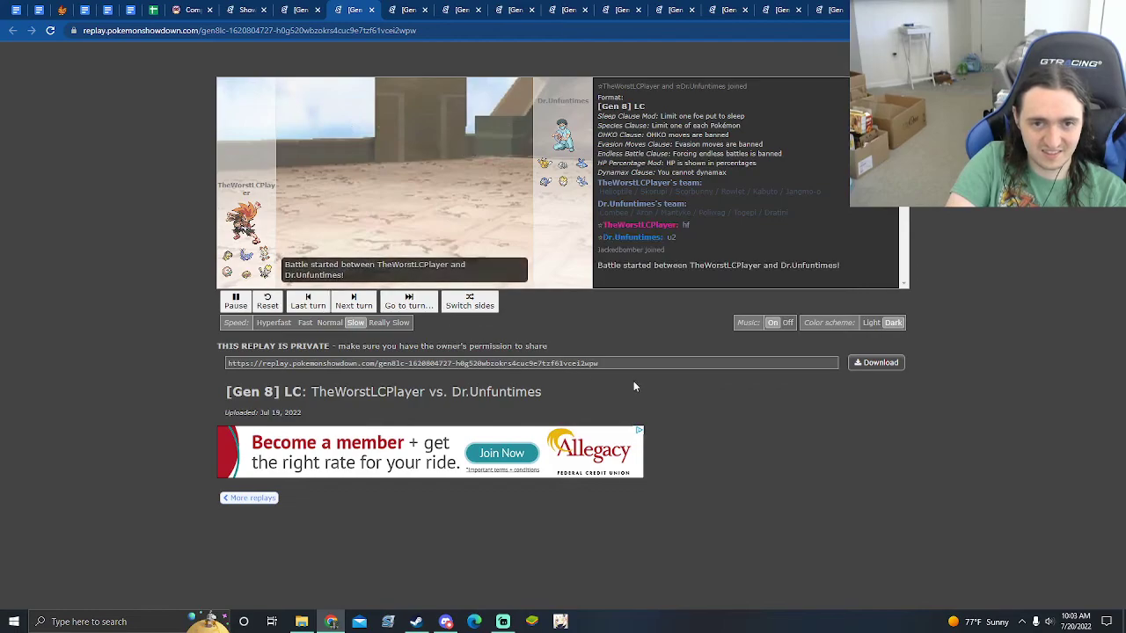
{"action": "left_click", "coordinate": [236, 301]}
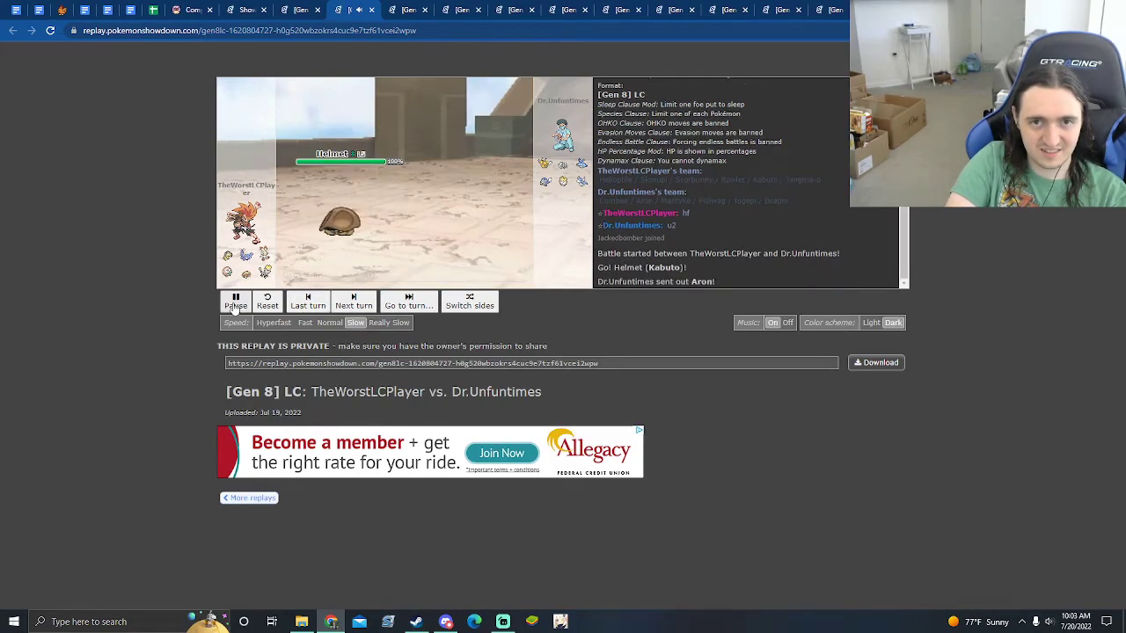
{"action": "left_click", "coordinate": [236, 302]}
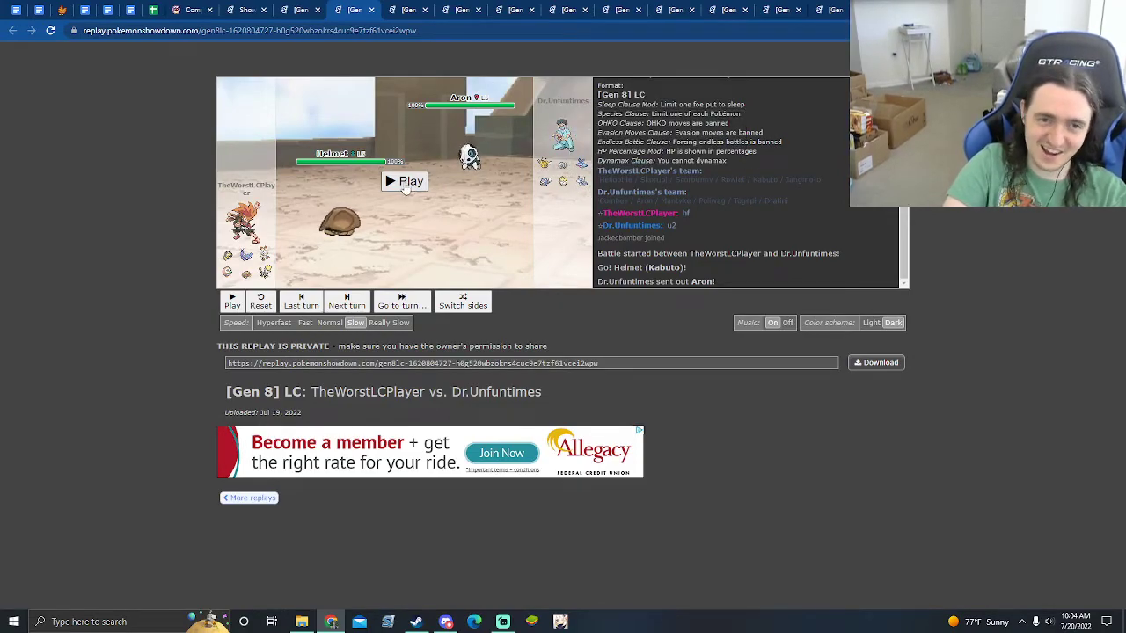
Play through turns 1–6, Kabuto knocking out Dratini and Poliwag before Aron returns
{"action": "left_click", "coordinate": [405, 181]}
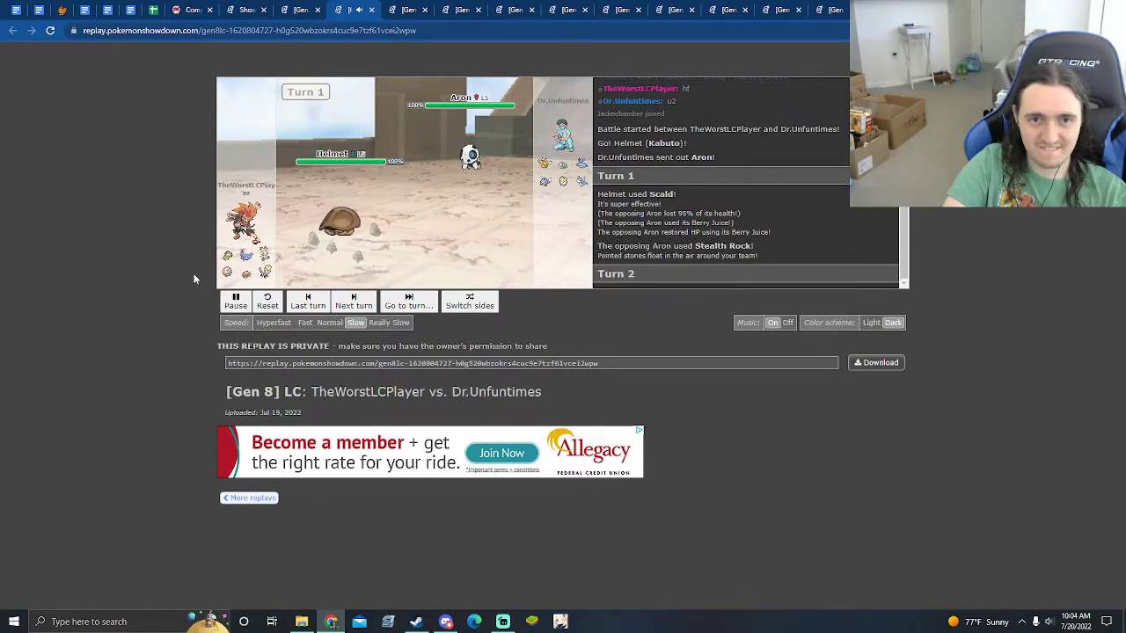
{"action": "left_click", "coordinate": [353, 299]}
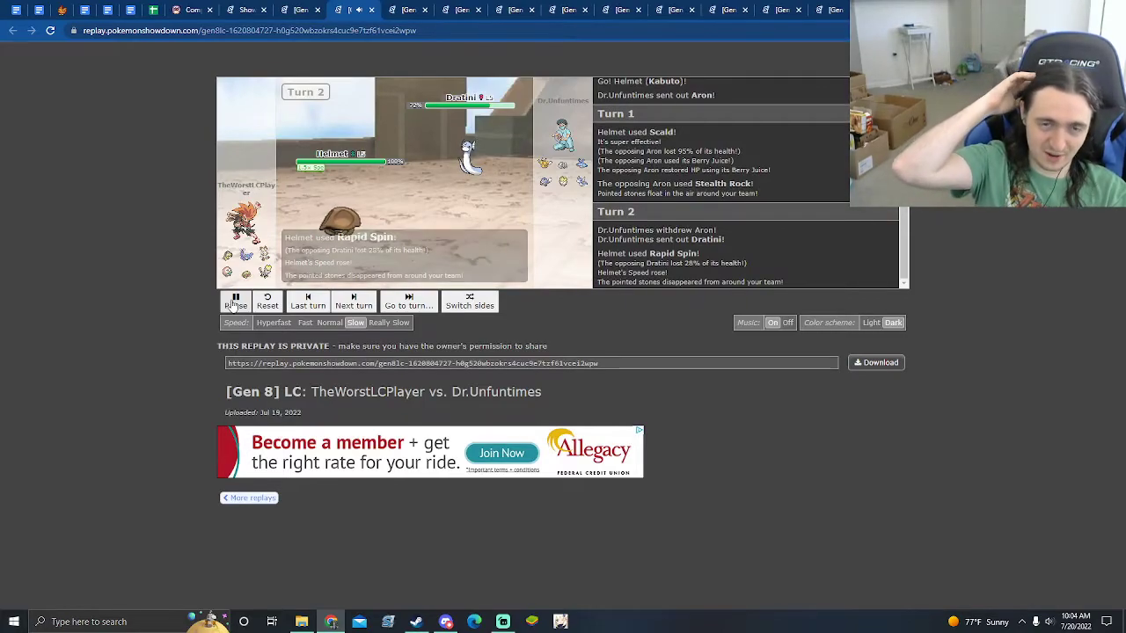
{"action": "left_click", "coordinate": [351, 301]}
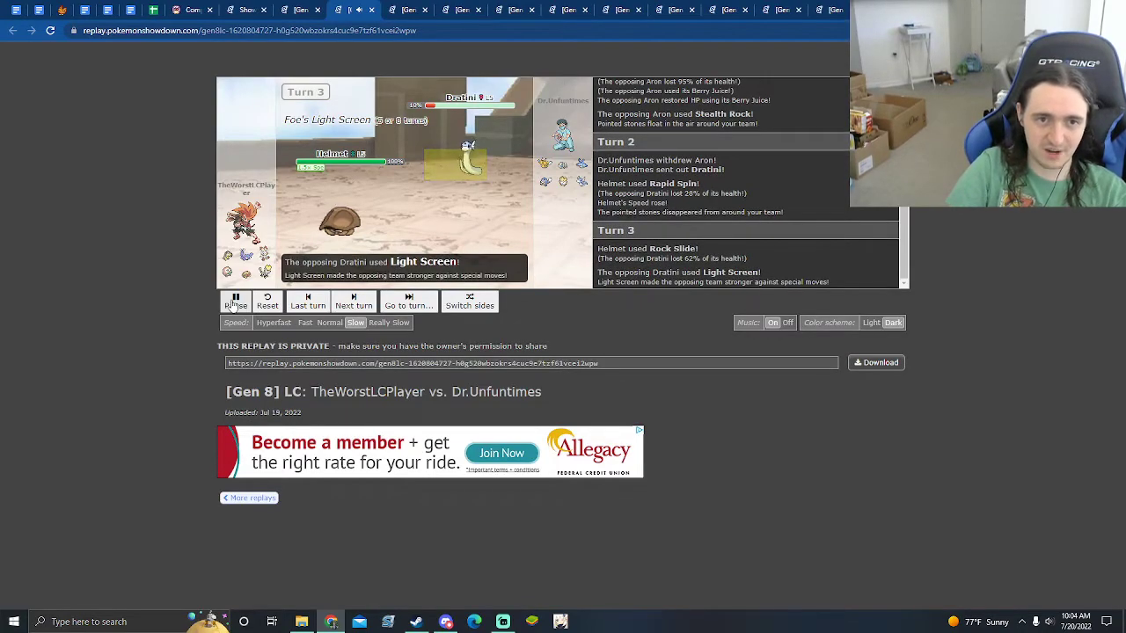
{"action": "left_click", "coordinate": [352, 299]}
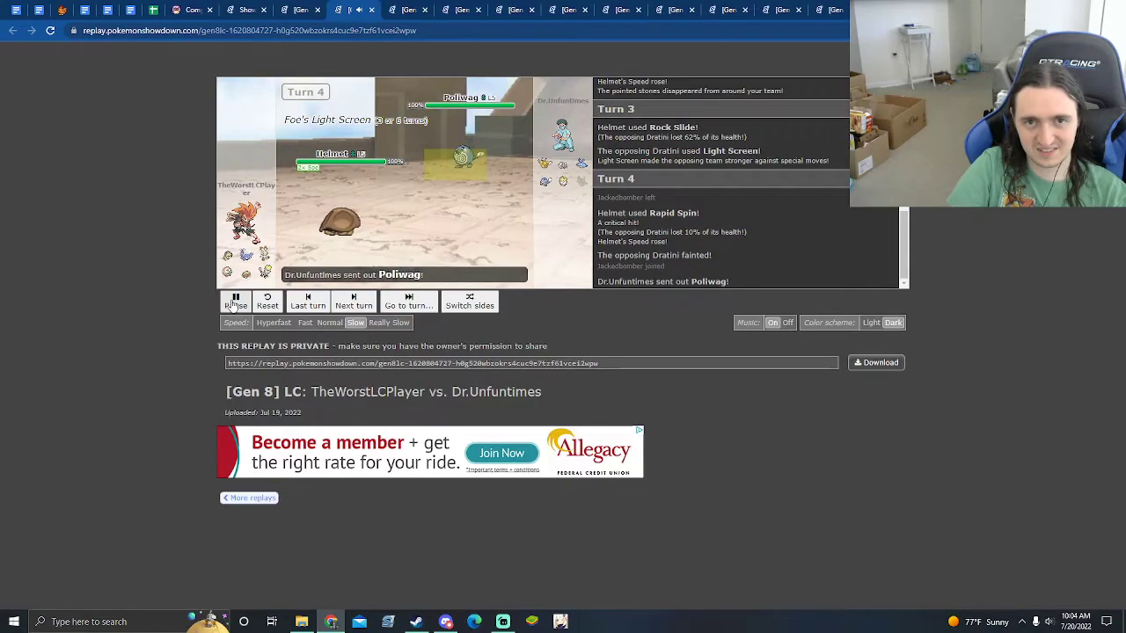
{"action": "left_click", "coordinate": [352, 300]}
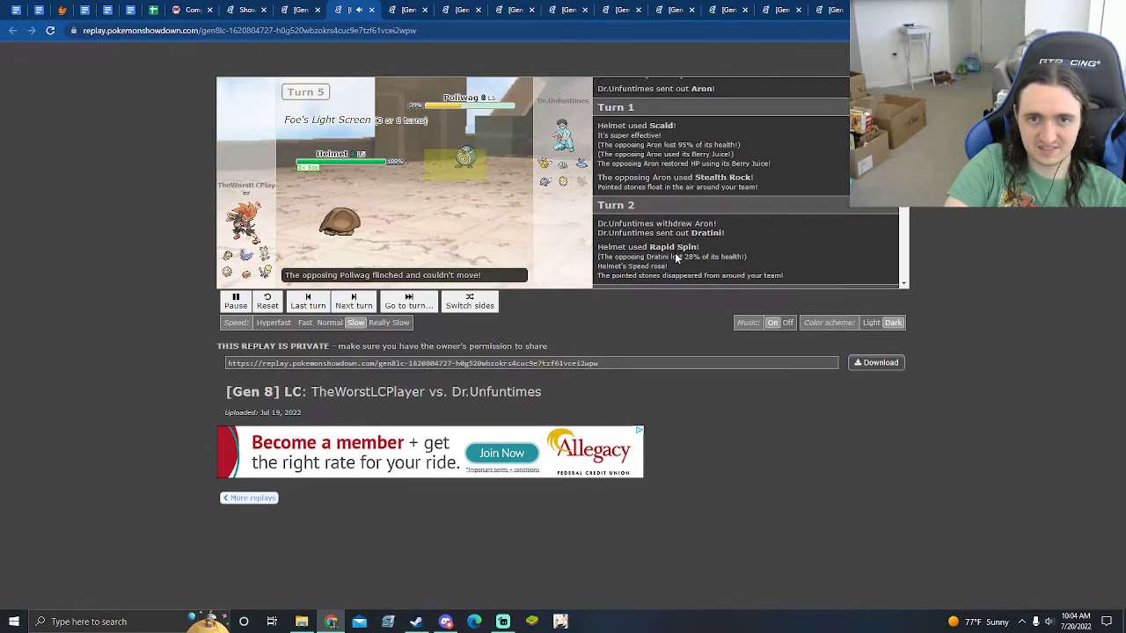
{"action": "left_click", "coordinate": [354, 302]}
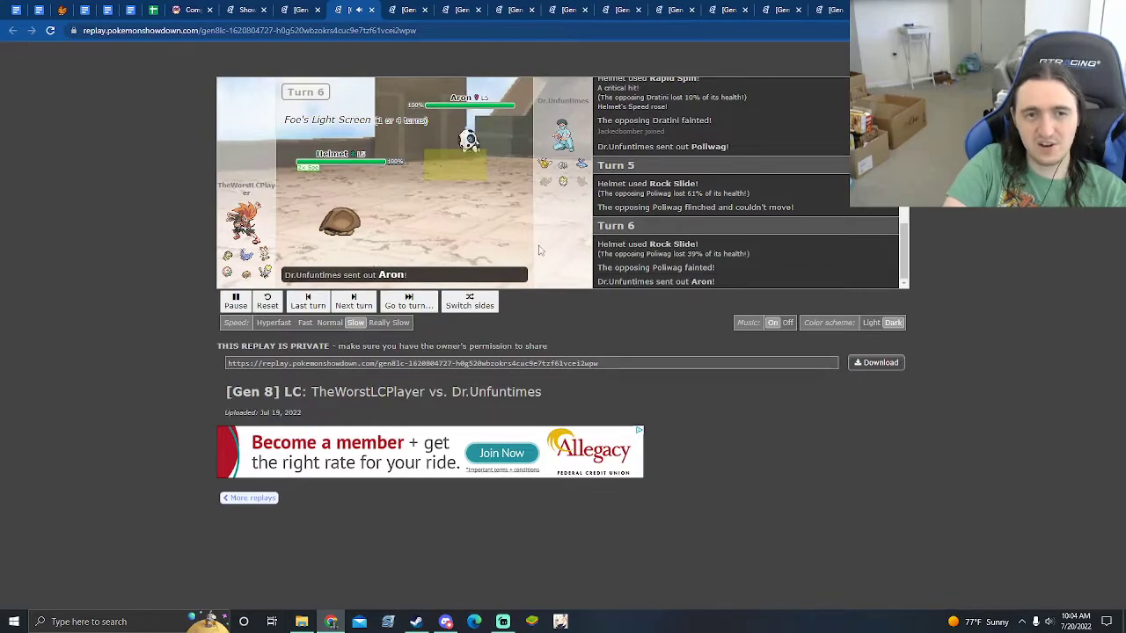
Advance the replay through turns 7–11 with pause/play toggles
{"action": "left_click", "coordinate": [352, 300]}
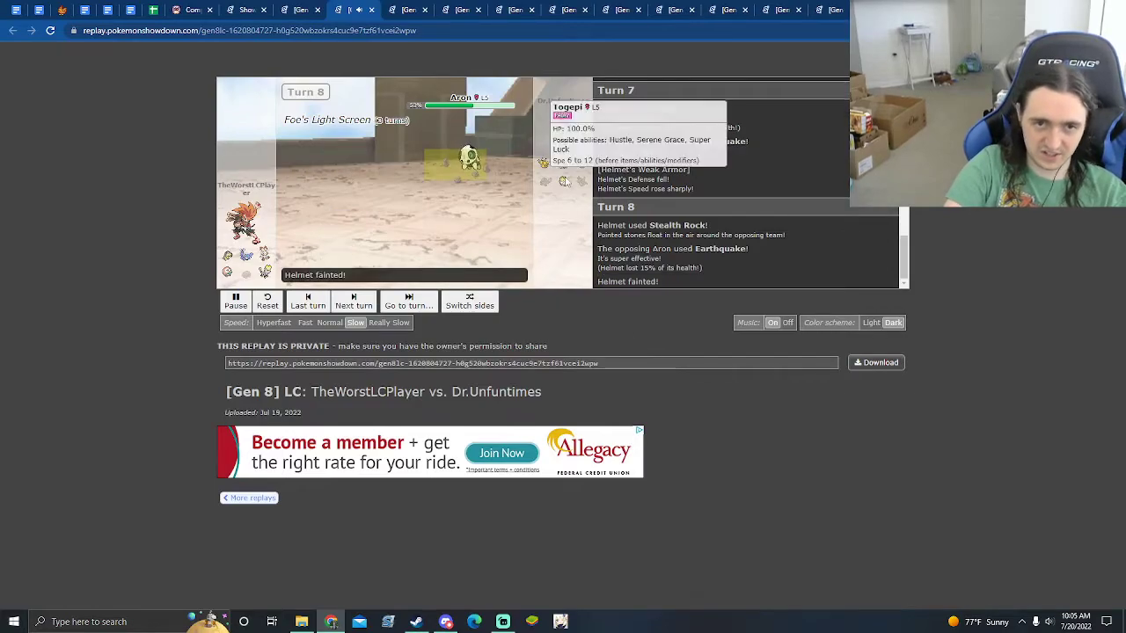
{"action": "left_click", "coordinate": [351, 303]}
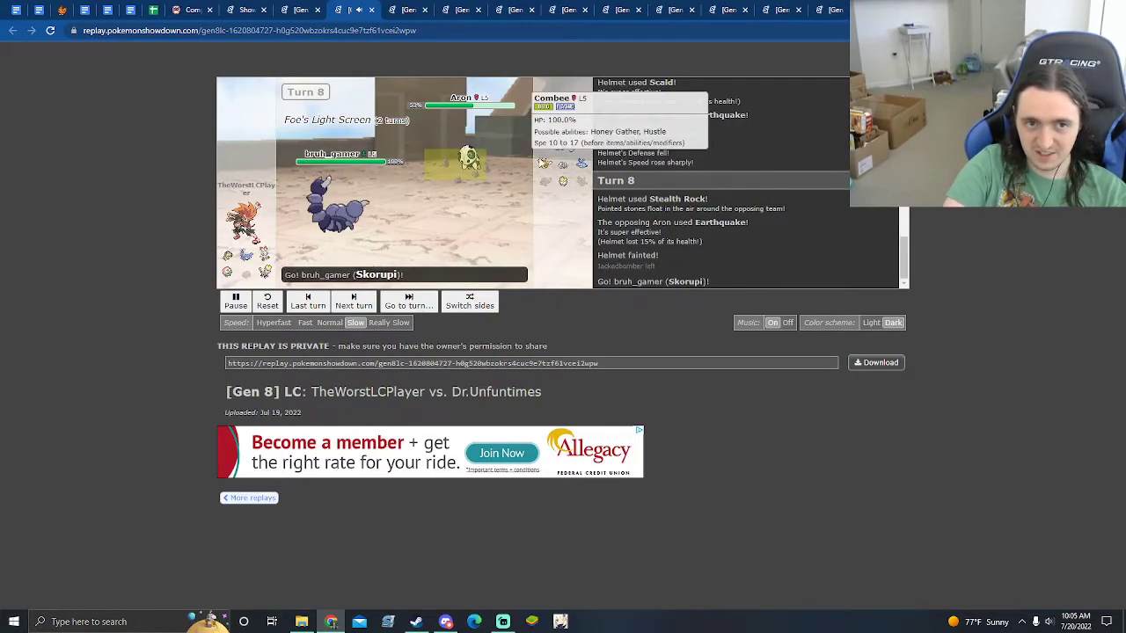
{"action": "left_click", "coordinate": [352, 302]}
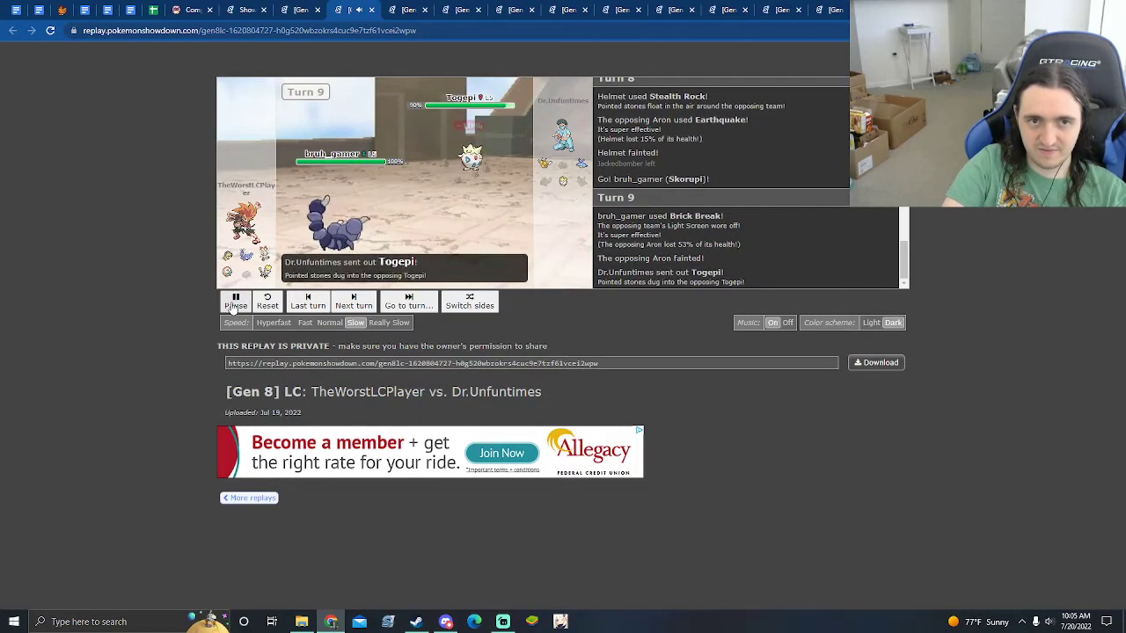
{"action": "left_click", "coordinate": [352, 299]}
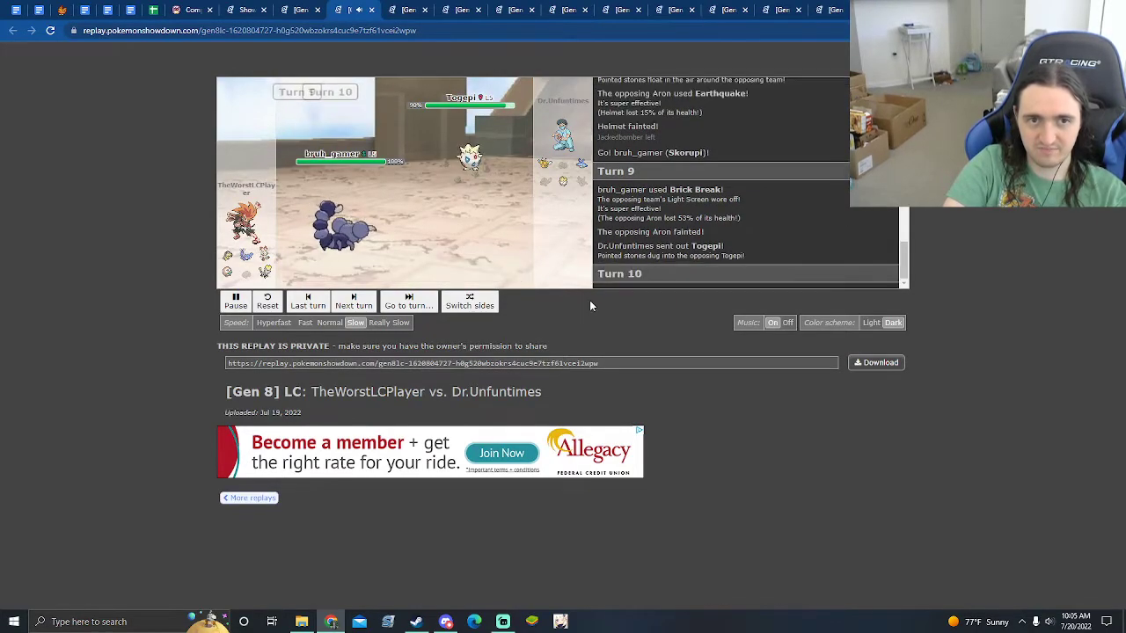
{"action": "left_click", "coordinate": [352, 301]}
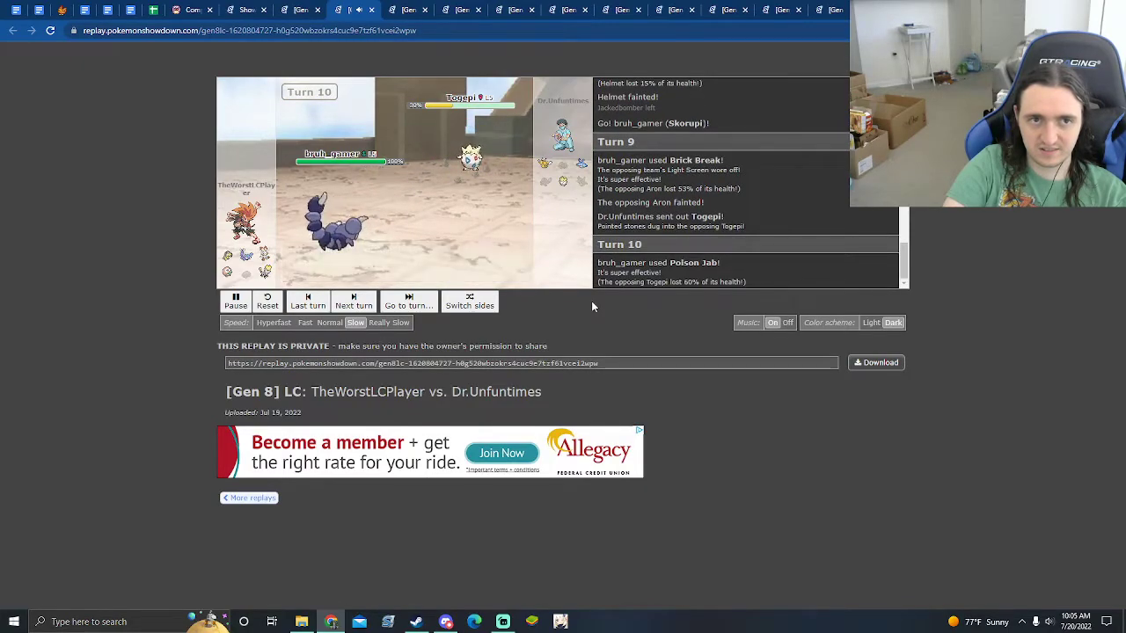
{"action": "left_click", "coordinate": [352, 301]}
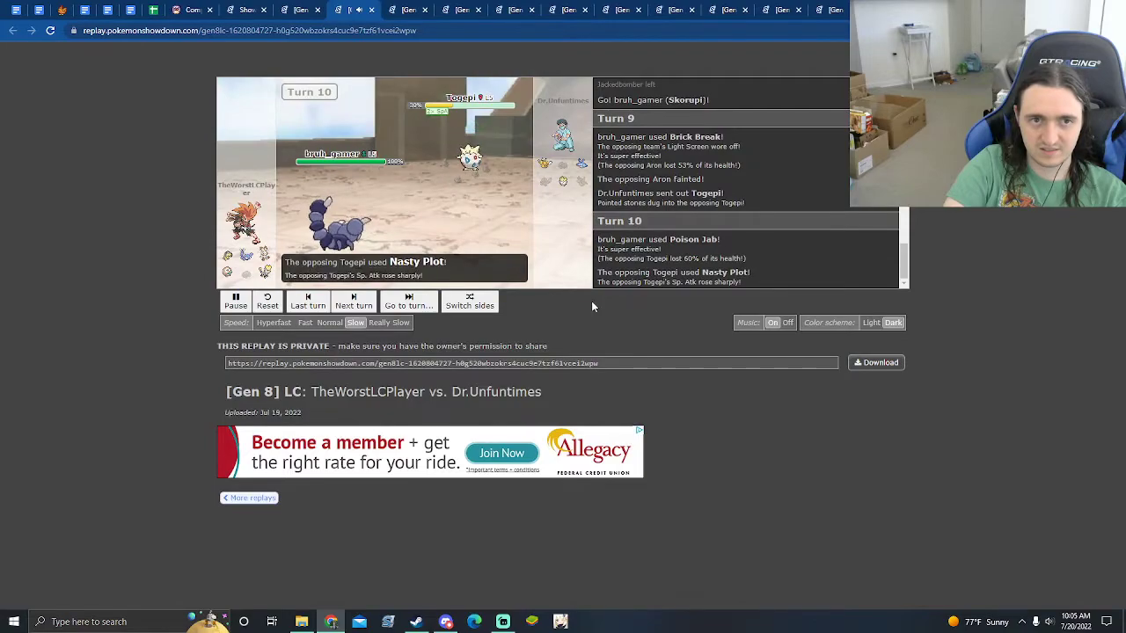
Continue to turn 15 as Aron and Togepi faint and Mantyke comes out in the rain
{"action": "left_click", "coordinate": [351, 300]}
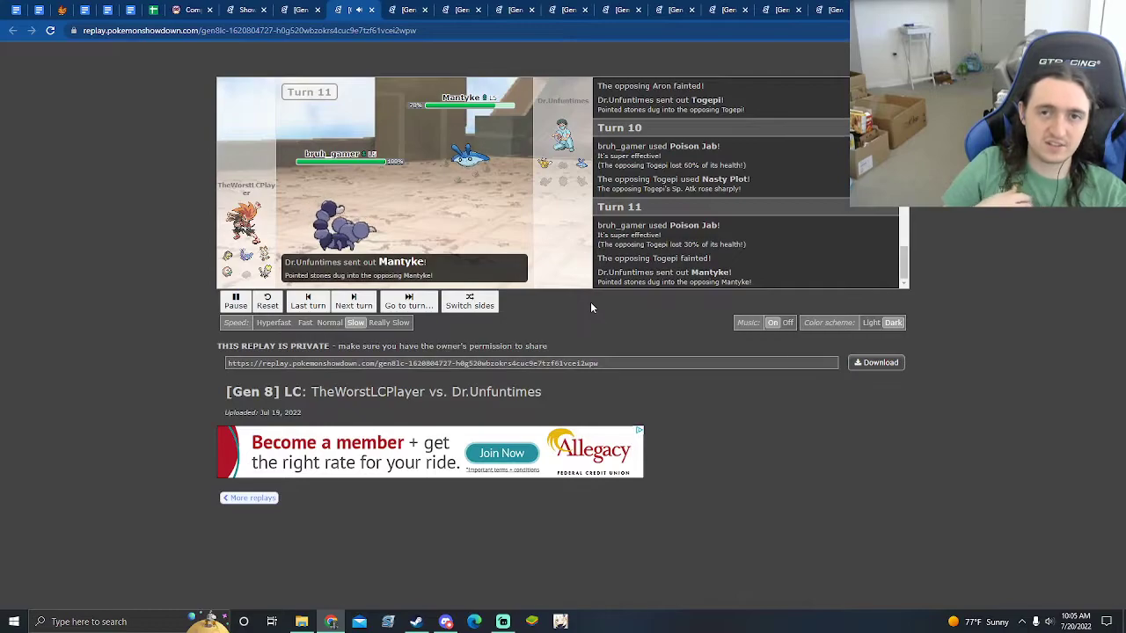
{"action": "left_click", "coordinate": [351, 300]}
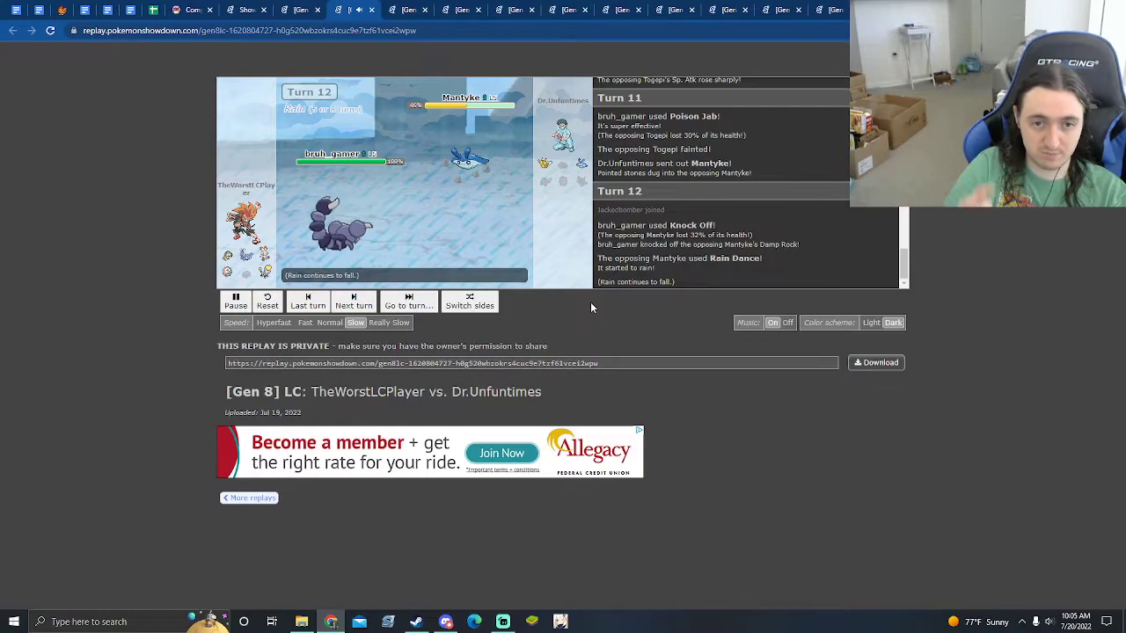
{"action": "left_click", "coordinate": [352, 299]}
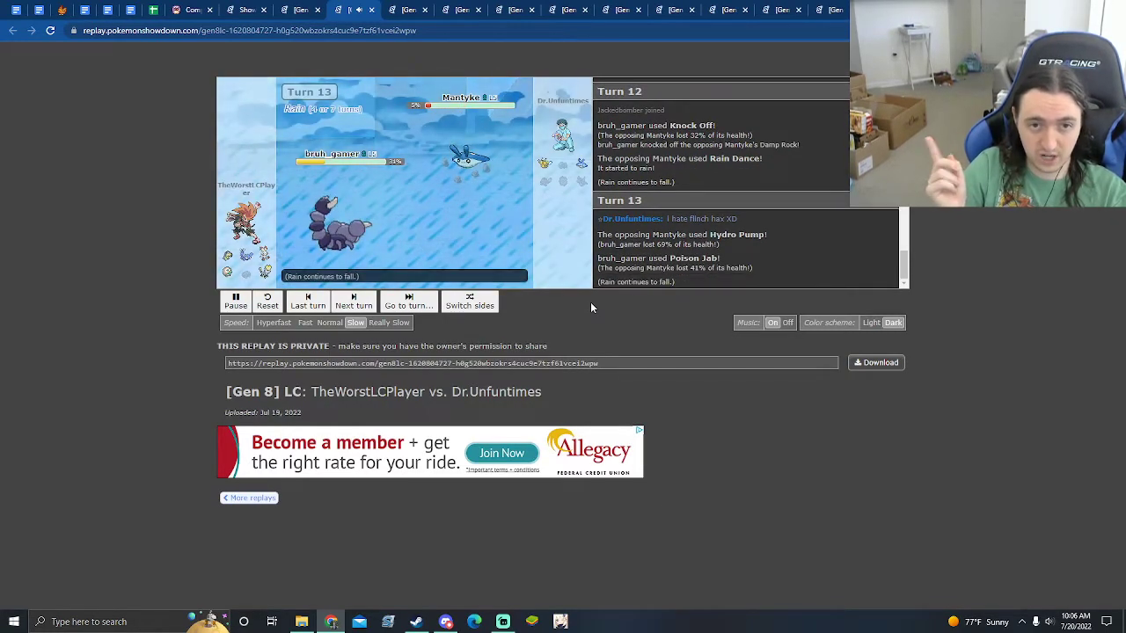
{"action": "left_click", "coordinate": [352, 300]}
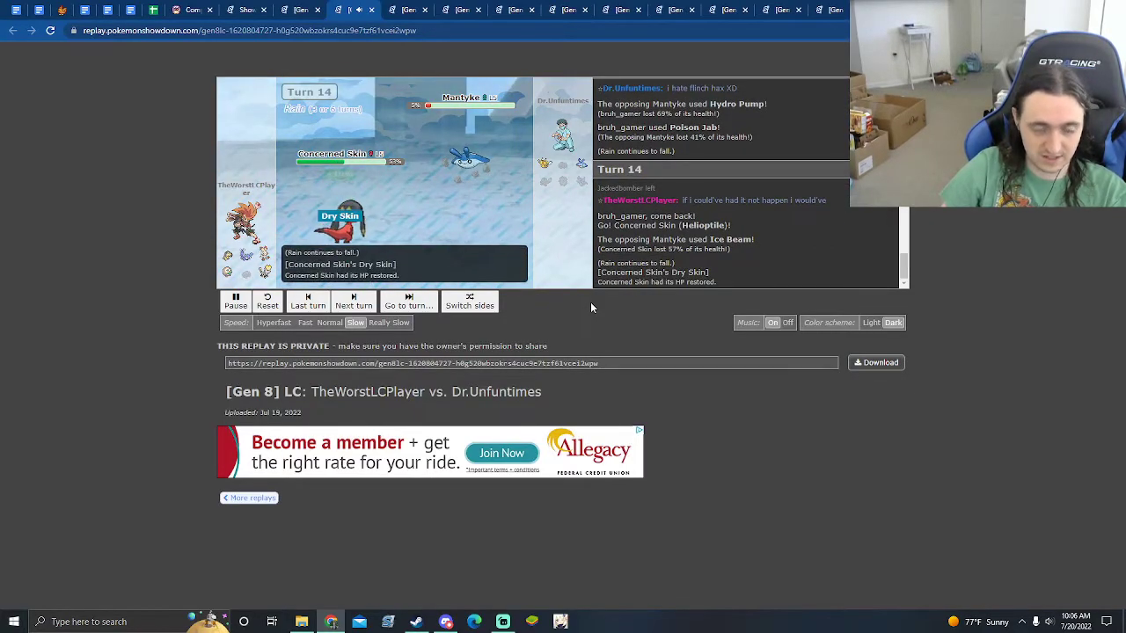
{"action": "left_click", "coordinate": [353, 299]}
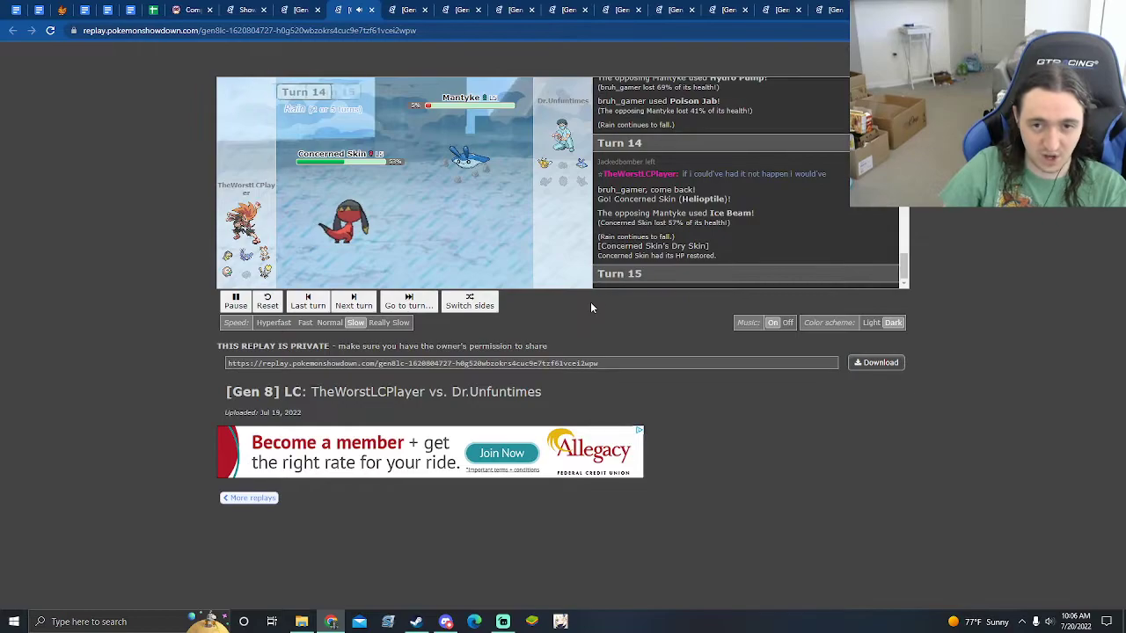
Run the replay to turn 18 where Scorbunny's Blaze Kick faints Combee, then pause
{"action": "left_click", "coordinate": [353, 301]}
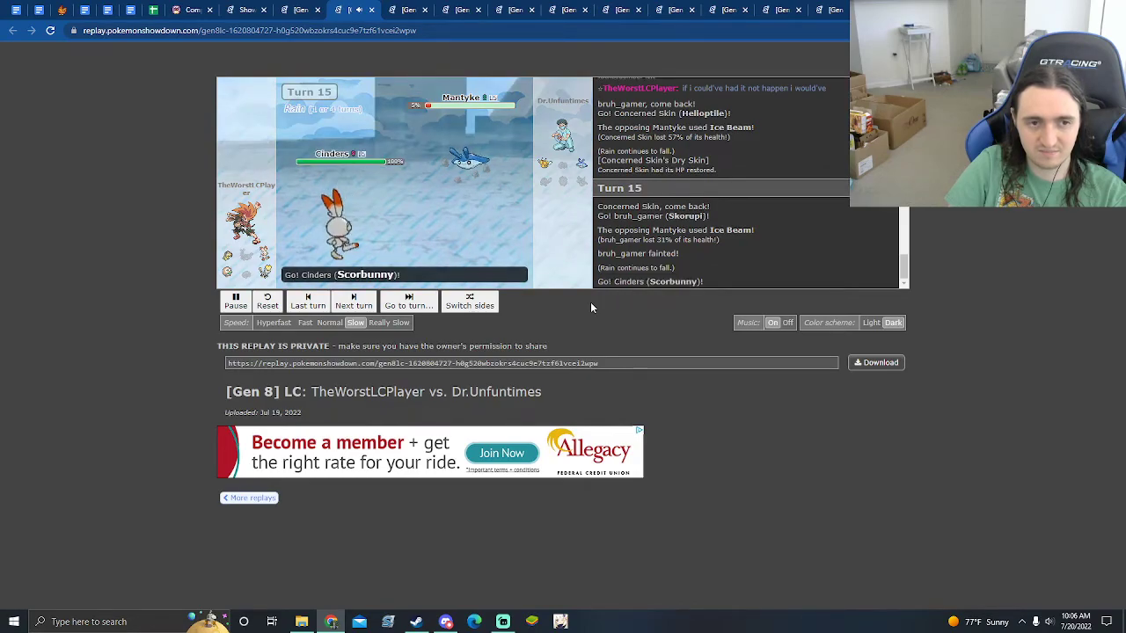
{"action": "left_click", "coordinate": [353, 303]}
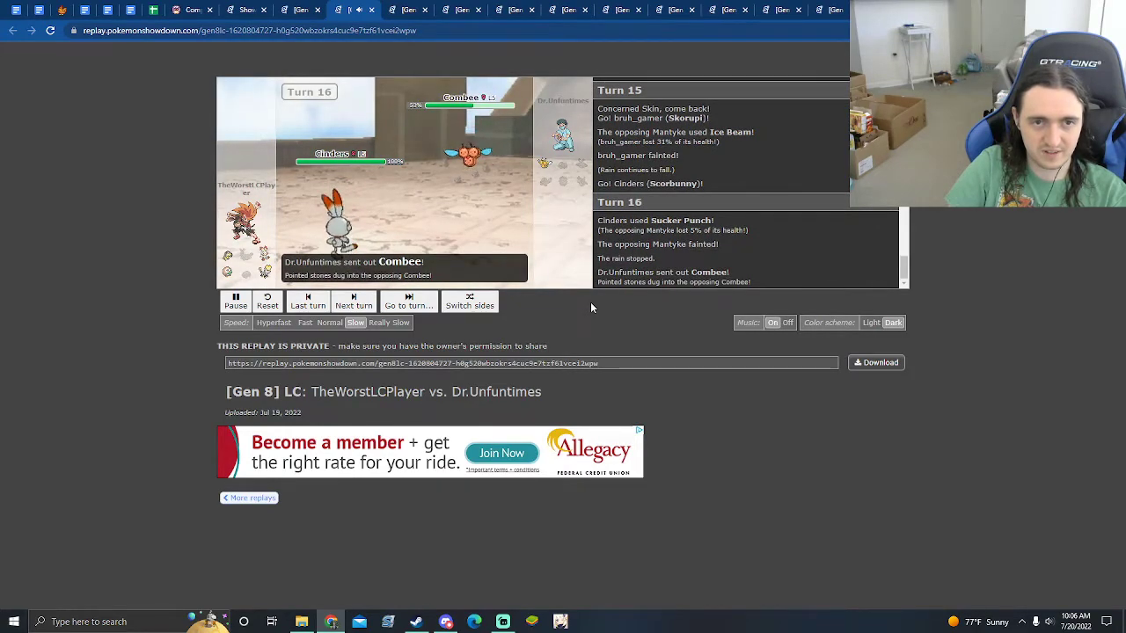
{"action": "left_click", "coordinate": [352, 303]}
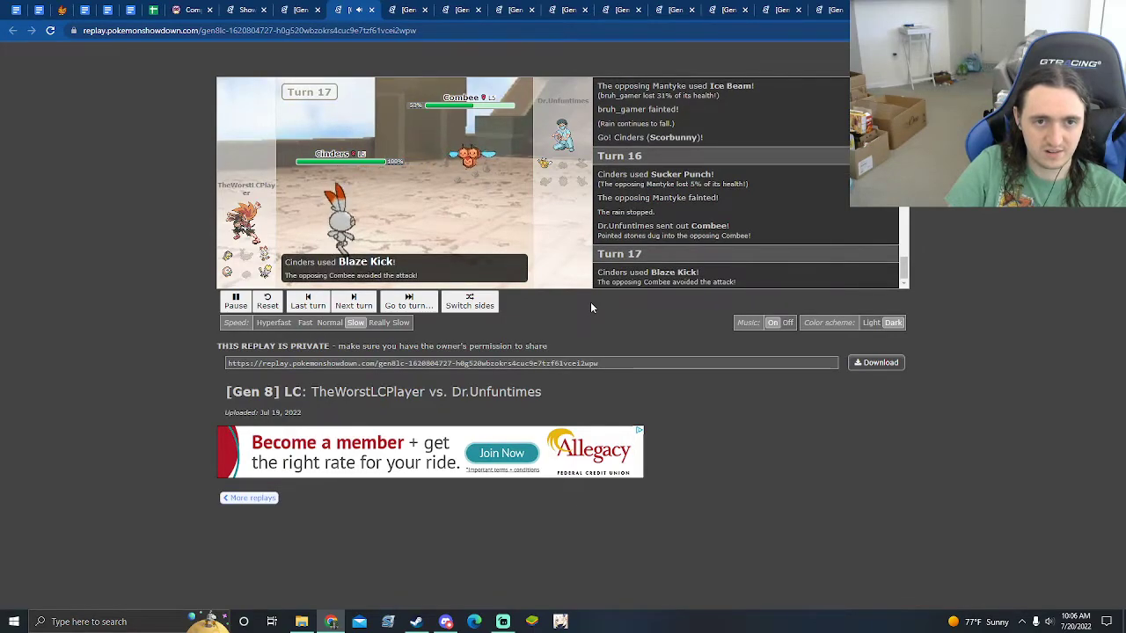
{"action": "left_click", "coordinate": [352, 299]}
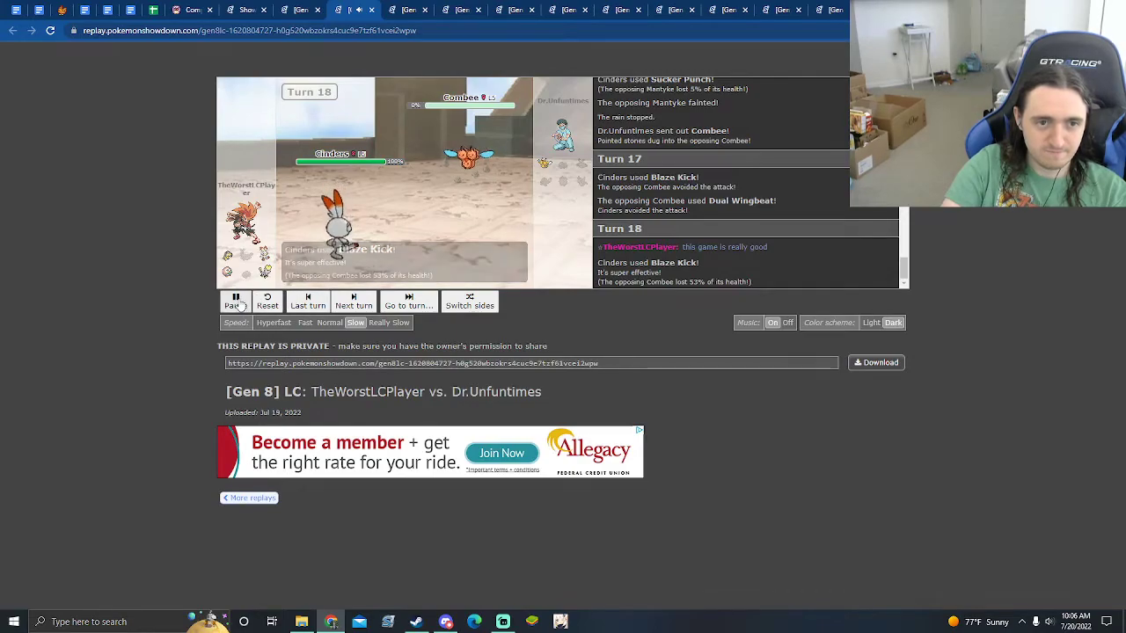
{"action": "left_click", "coordinate": [236, 299]}
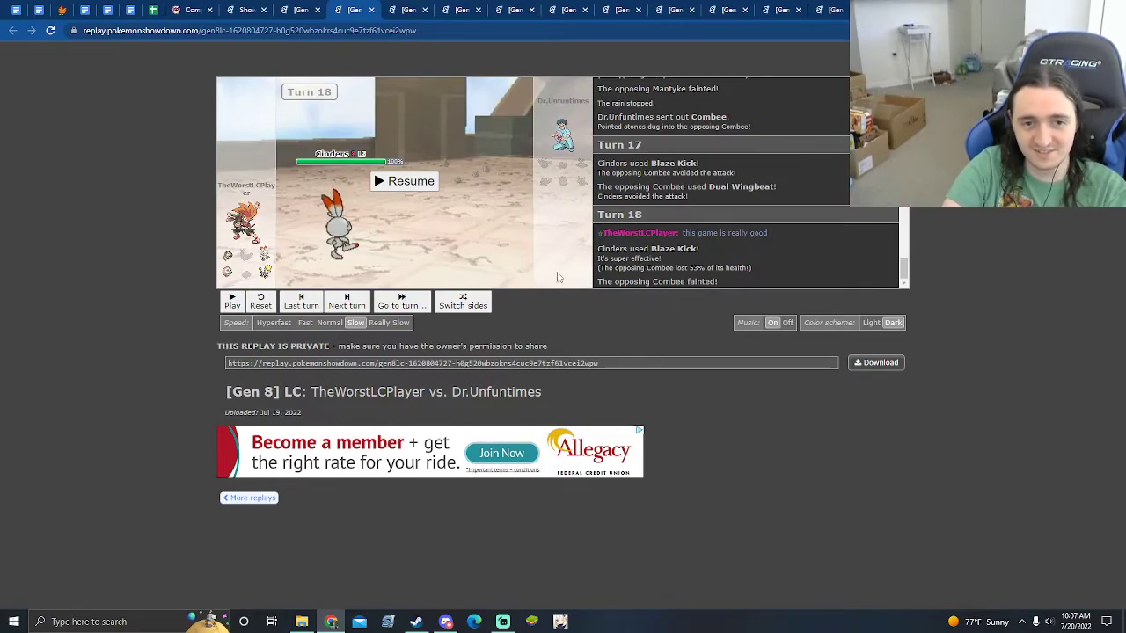
Resume playback until the log declares TheWorstLCPlayer the winner
{"action": "left_click", "coordinate": [232, 302]}
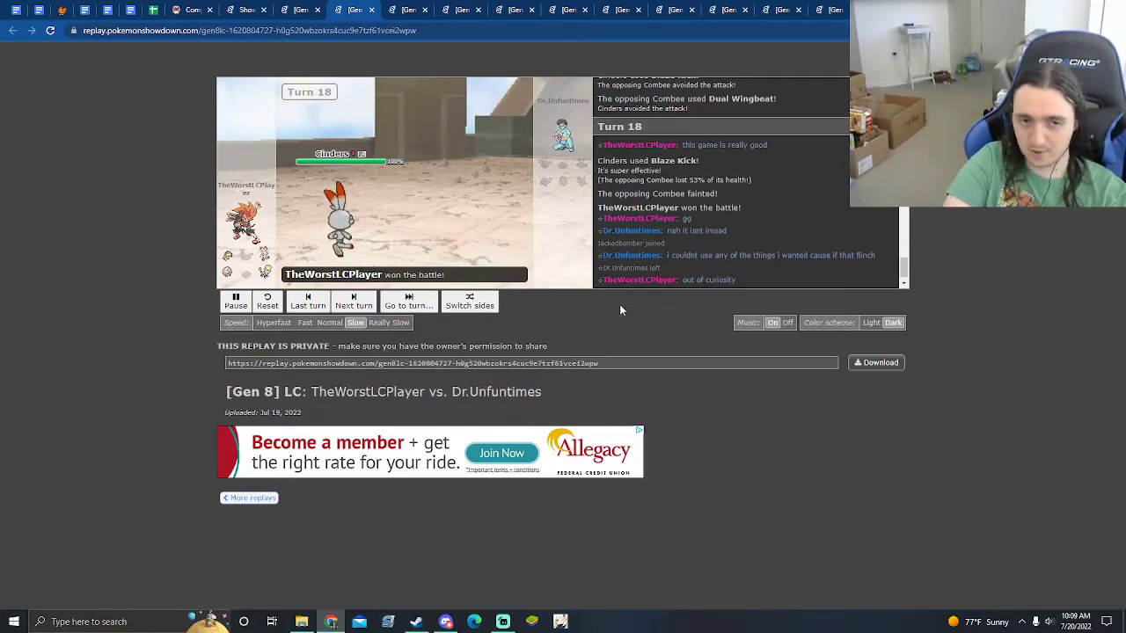
{"action": "mouse_move", "coordinate": [710, 221]}
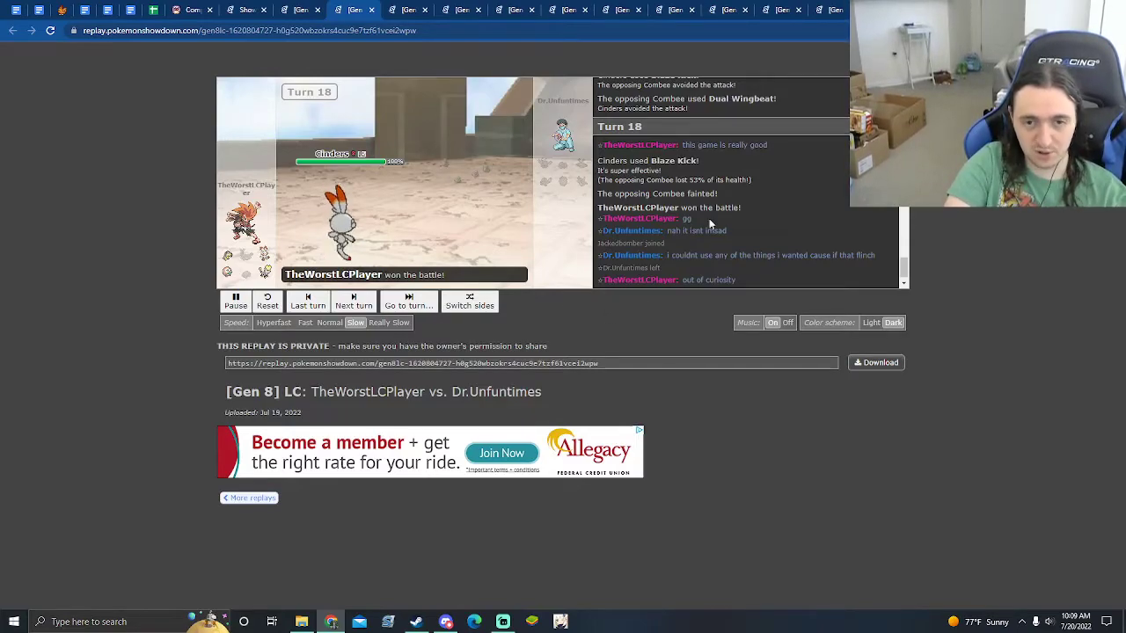